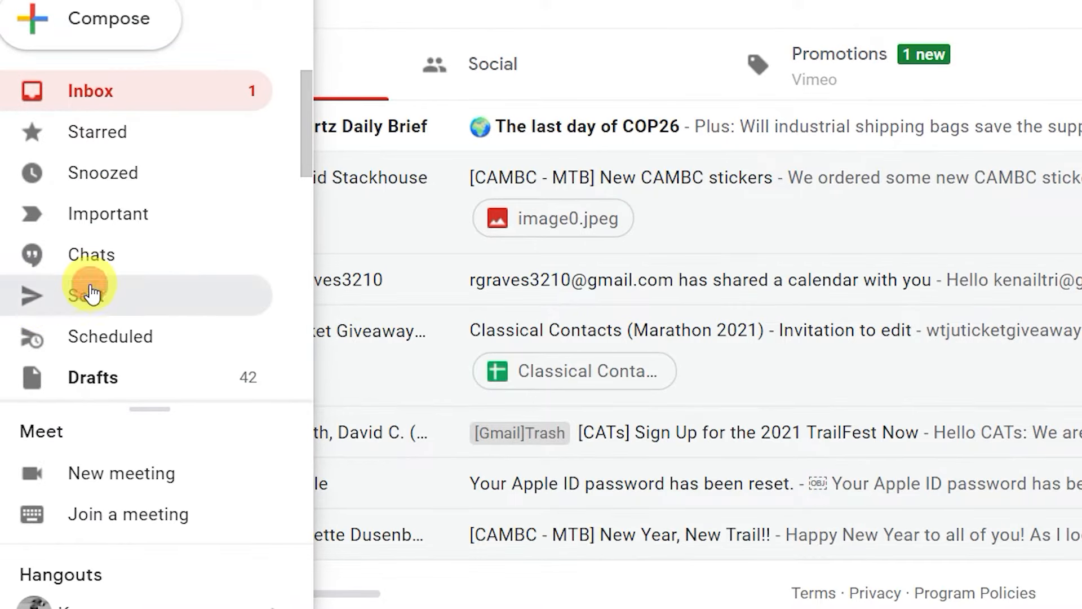
Open the Sent folder to list messages sent to Robert, John and Chris
{"action": "left_click", "coordinate": [90, 296]}
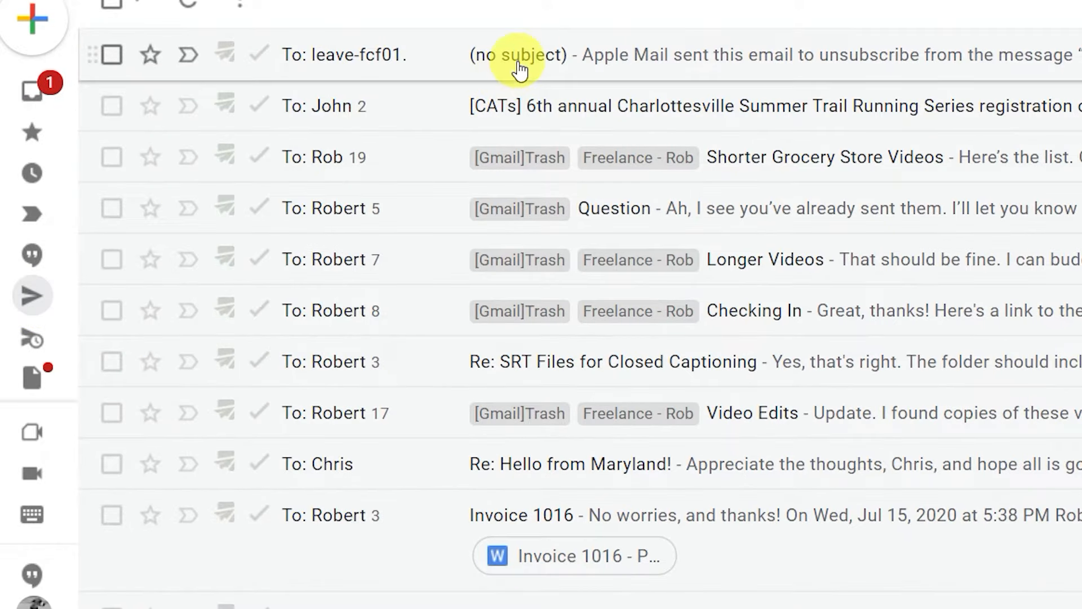
{"action": "mouse_move", "coordinate": [520, 163]}
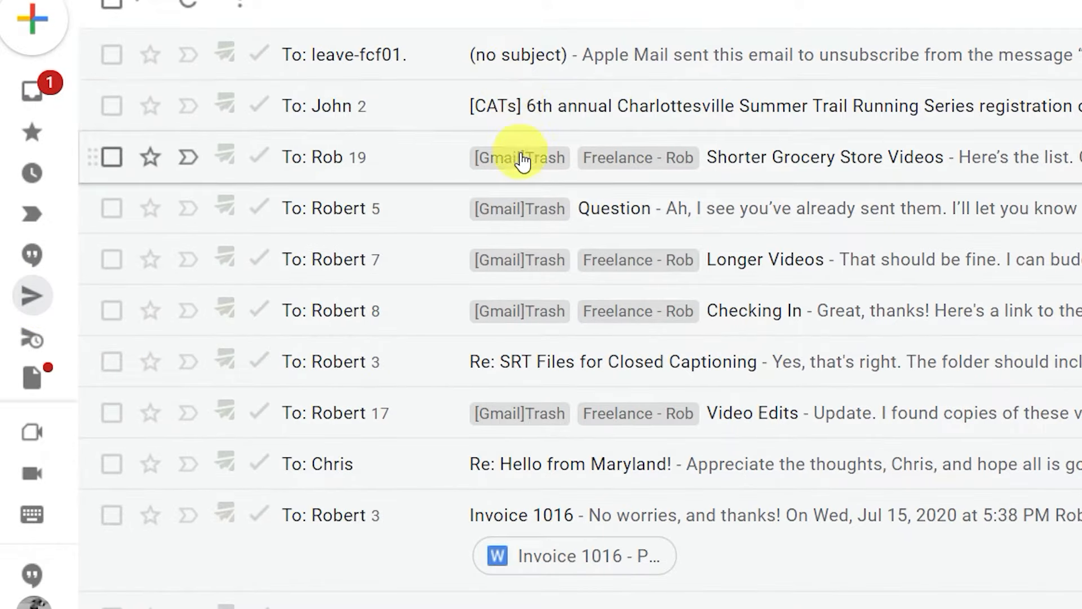
{"action": "mouse_move", "coordinate": [514, 238]}
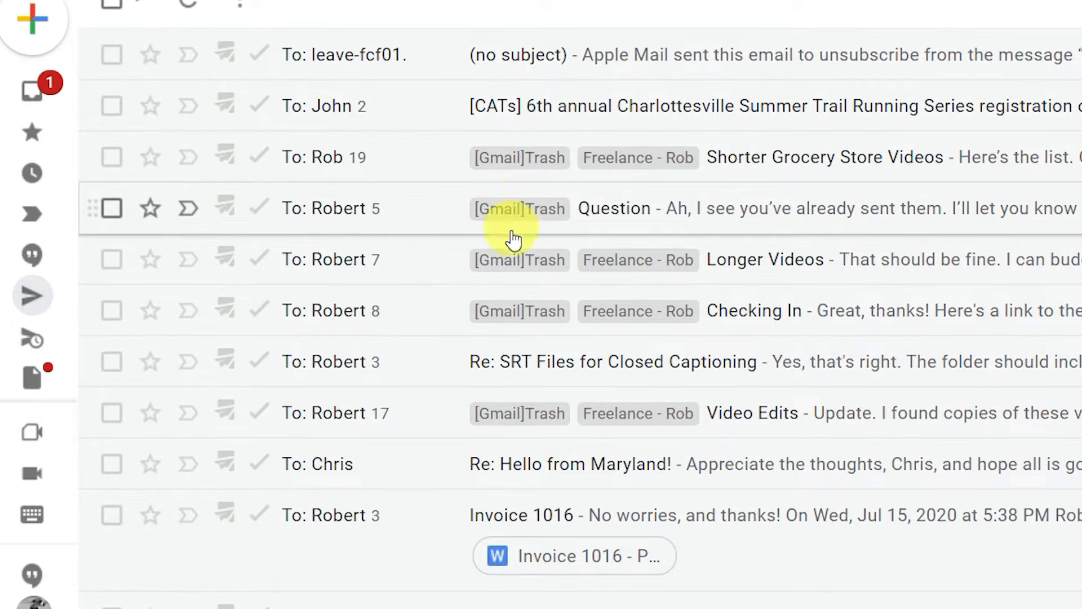
{"action": "mouse_move", "coordinate": [511, 325]}
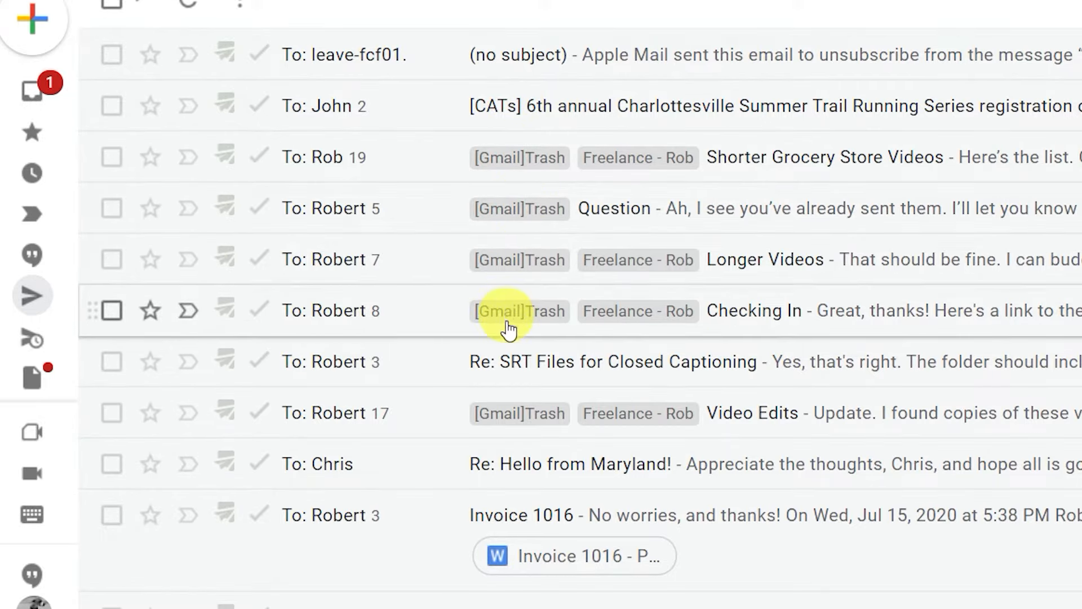
{"action": "mouse_move", "coordinate": [528, 428]}
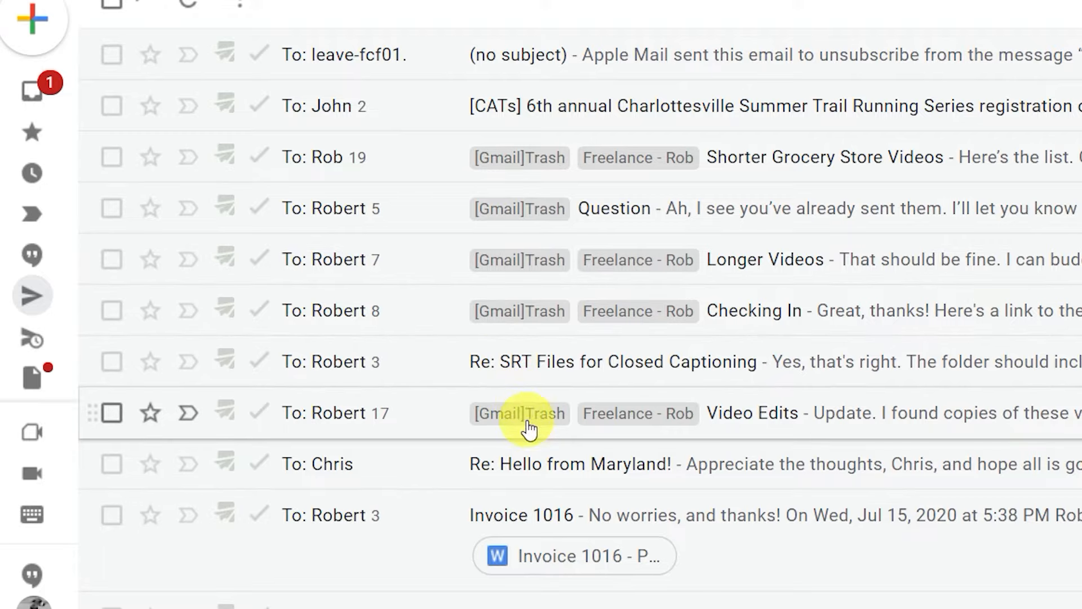
{"action": "mouse_move", "coordinate": [556, 529]}
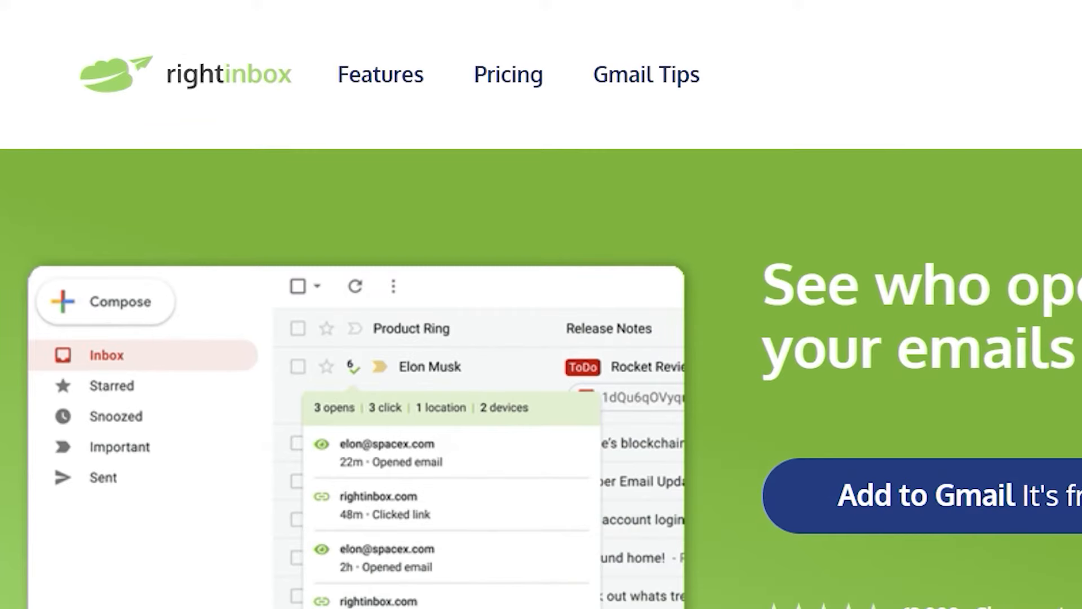
Scroll Right Inbox's site down to the Free, Yearly $5.95 and Monthly $7.95 pricing table
{"action": "scroll", "scroll_direction": "down", "scroll_amount": 3}
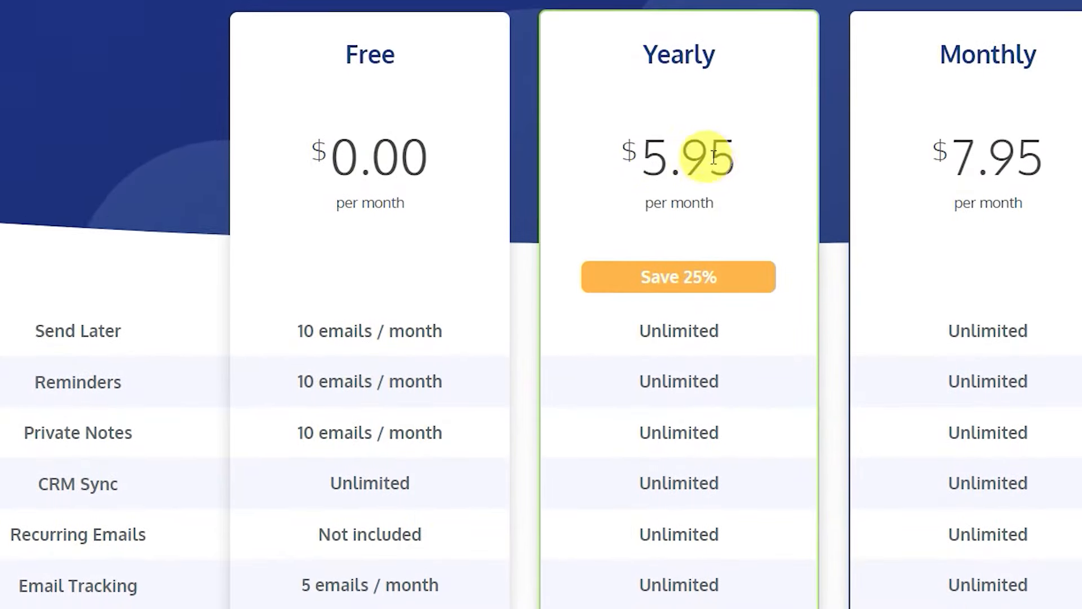
{"action": "scroll", "scroll_direction": "down", "scroll_amount": 3}
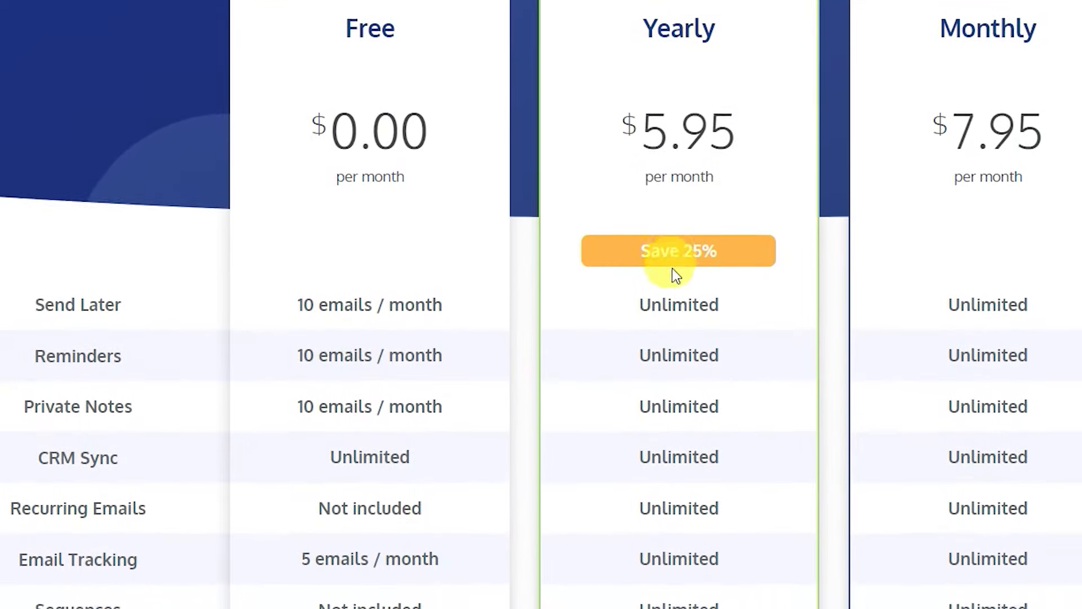
{"action": "scroll", "scroll_direction": "down", "scroll_amount": 3}
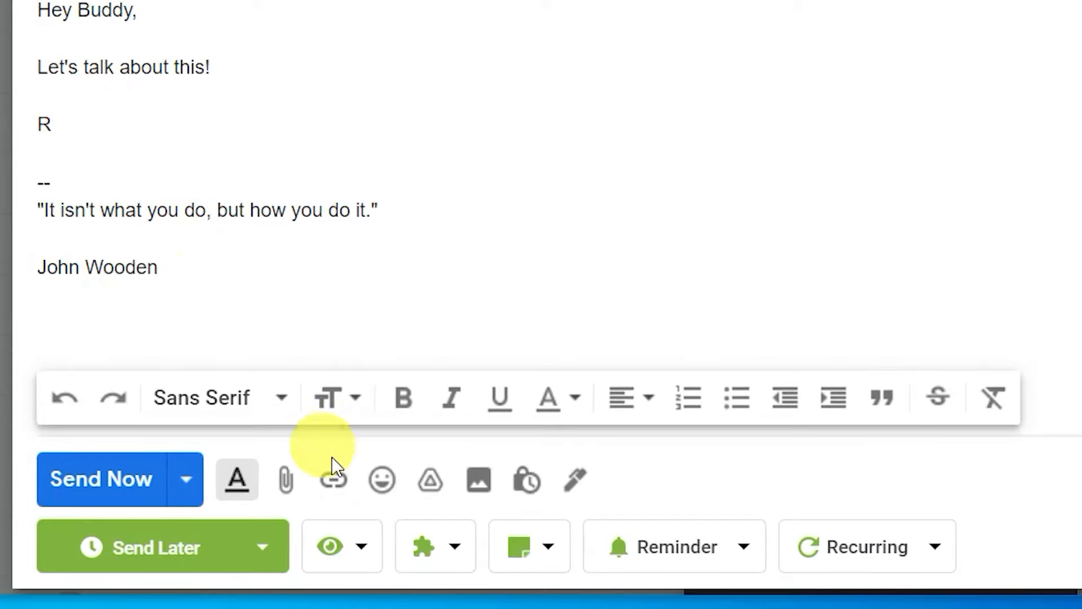
Close the Right Inbox draft to return to the Sent message list
{"action": "left_click", "coordinate": [329, 478]}
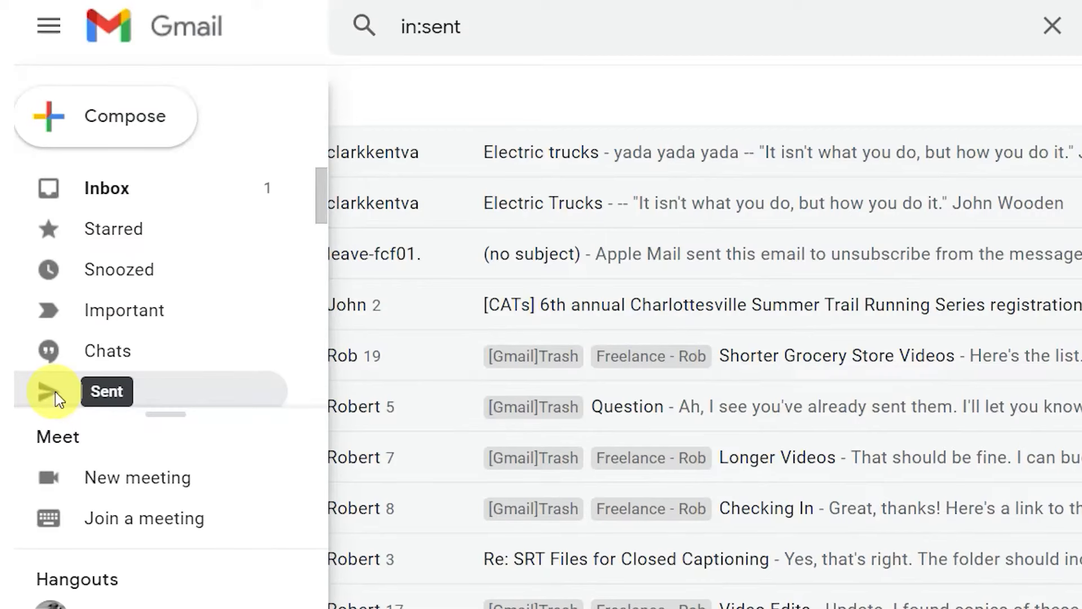
{"action": "mouse_move", "coordinate": [235, 381]}
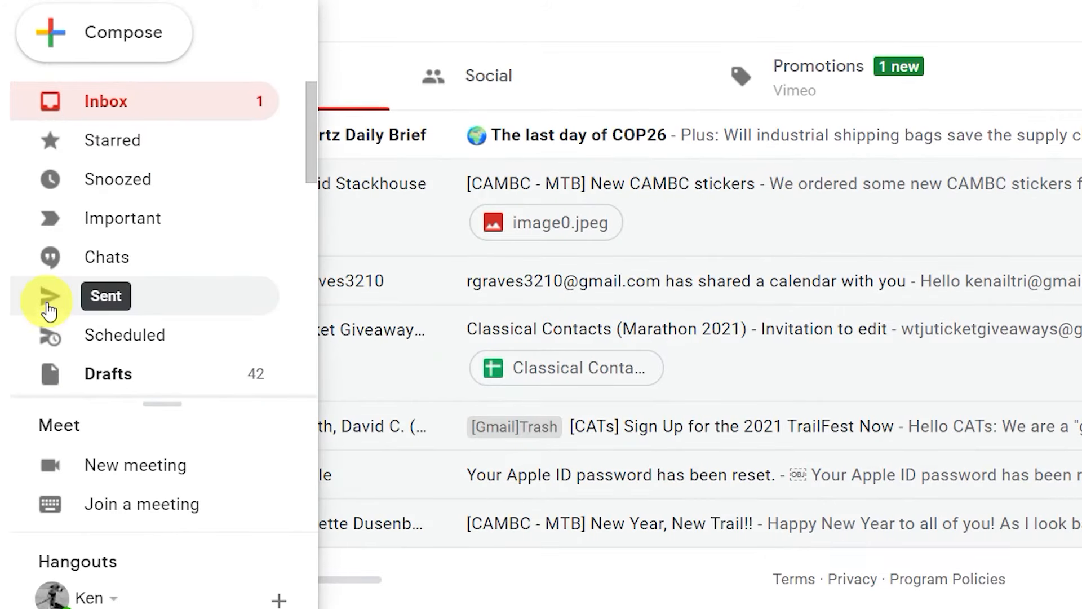
Start a new email and choose 'Request read receipt' from its More options menu
{"action": "left_click", "coordinate": [48, 296]}
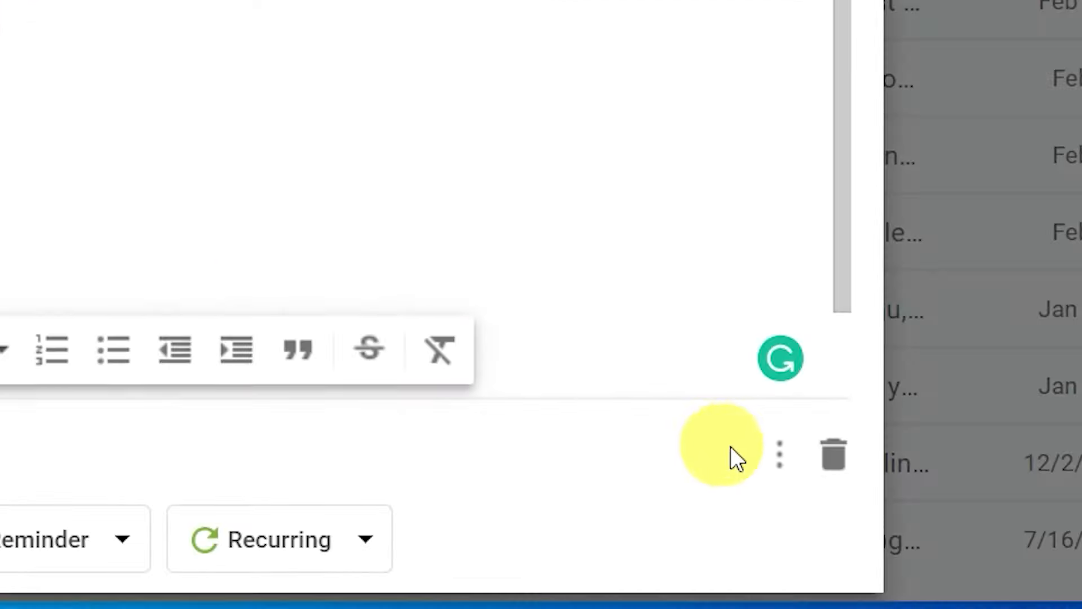
{"action": "mouse_move", "coordinate": [778, 456]}
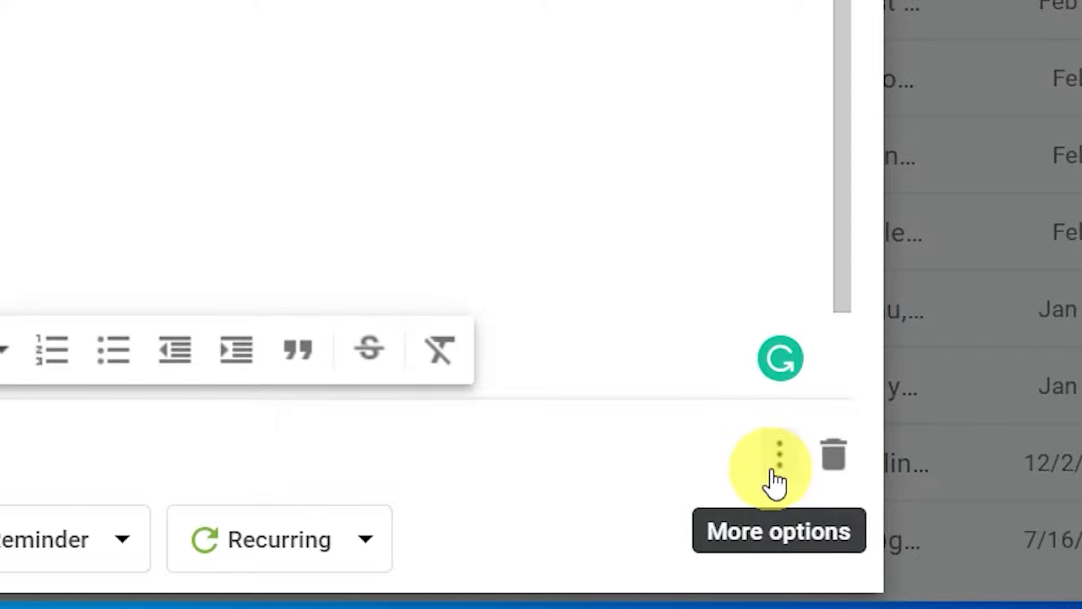
{"action": "left_click", "coordinate": [774, 454]}
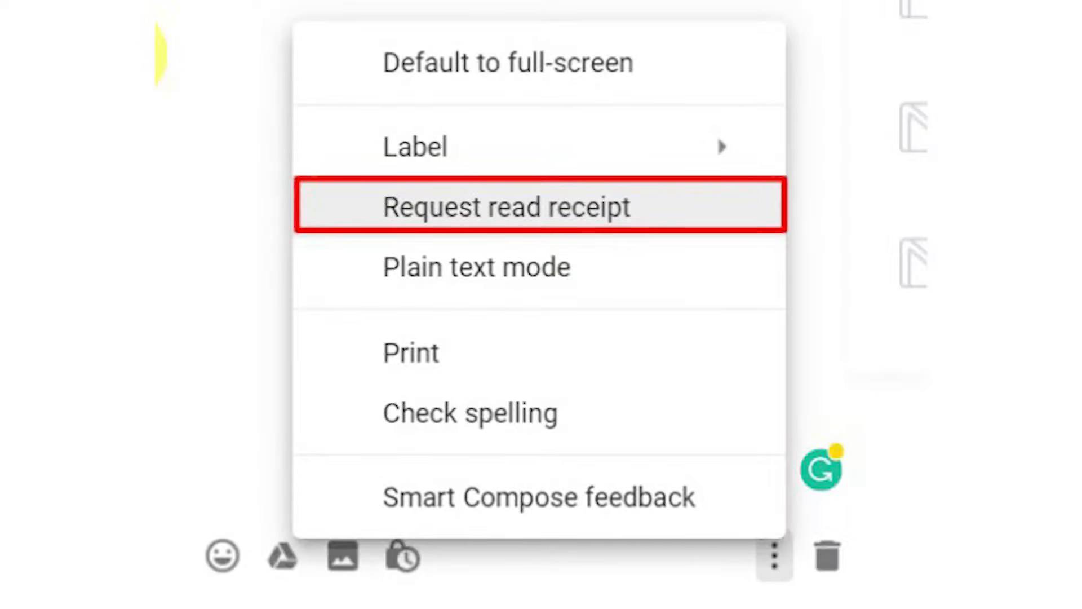
{"action": "left_click", "coordinate": [506, 206]}
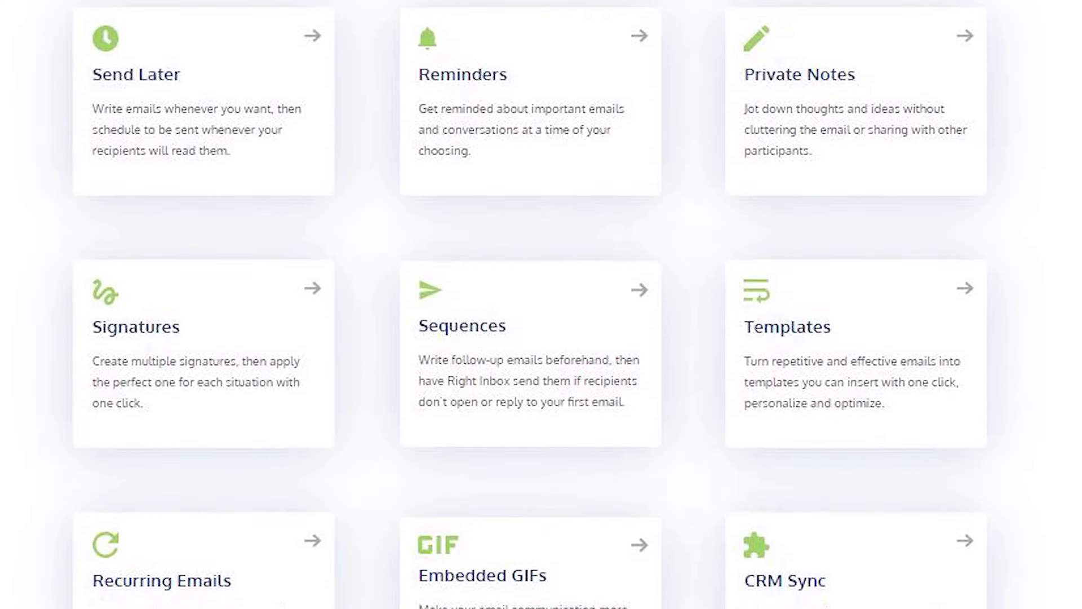
Scroll Right Inbox's features grid down to the Smart Link Previews, Email Tracking and Mail Merge cards
{"action": "scroll", "scroll_direction": "down", "scroll_amount": 3}
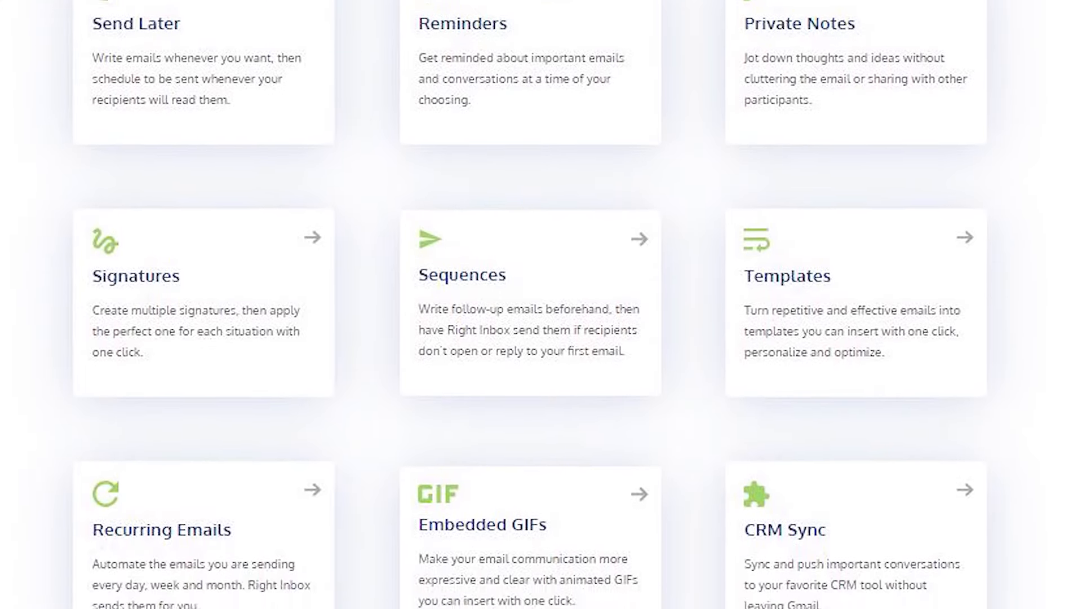
{"action": "scroll", "scroll_direction": "down", "scroll_amount": 3}
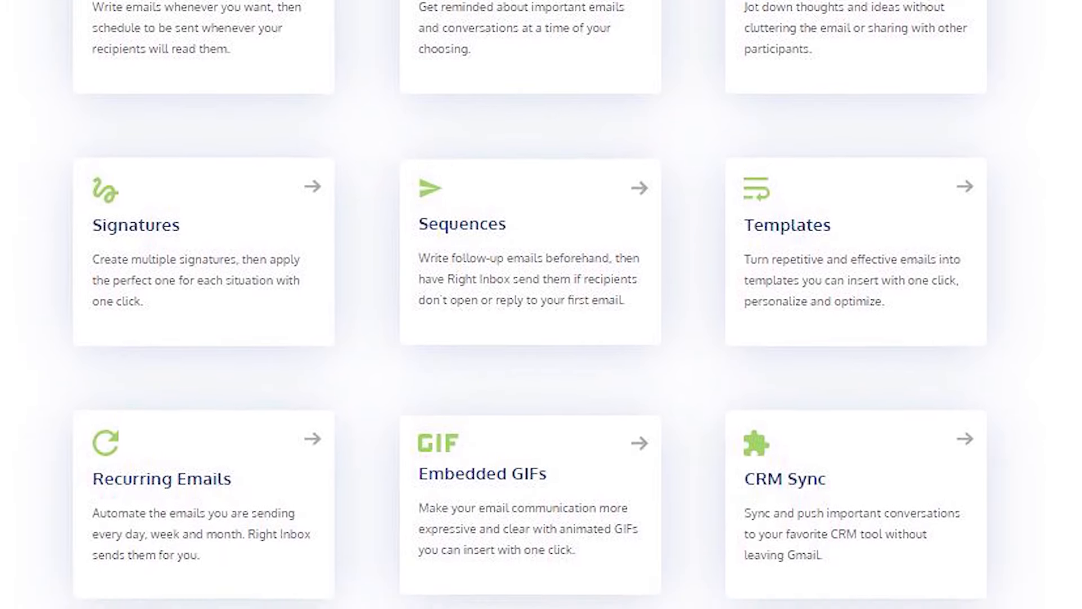
{"action": "scroll", "scroll_direction": "down", "scroll_amount": 3}
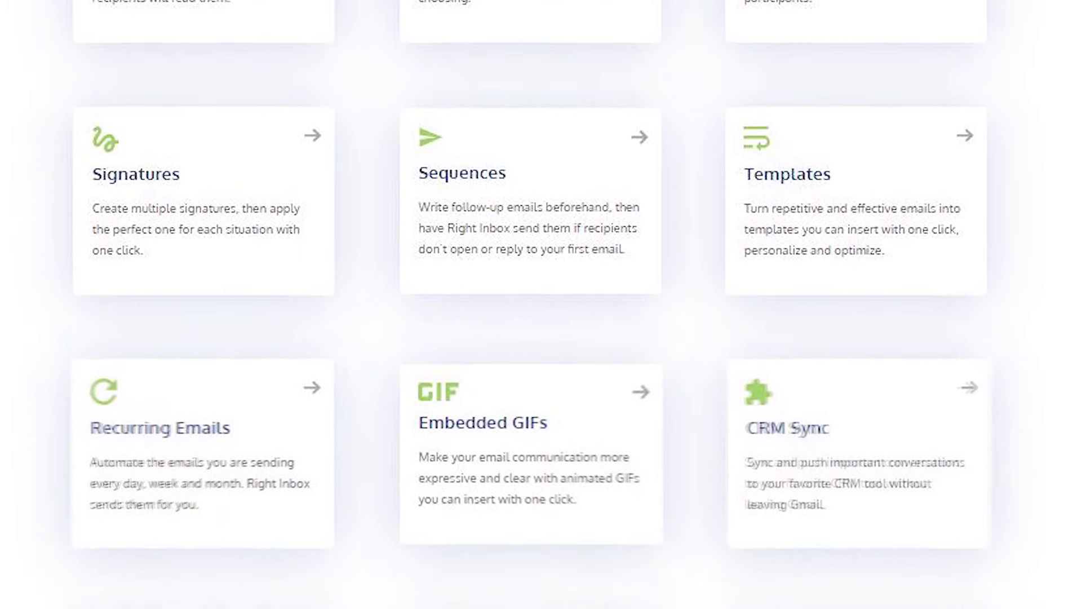
{"action": "scroll", "scroll_direction": "down", "scroll_amount": 3}
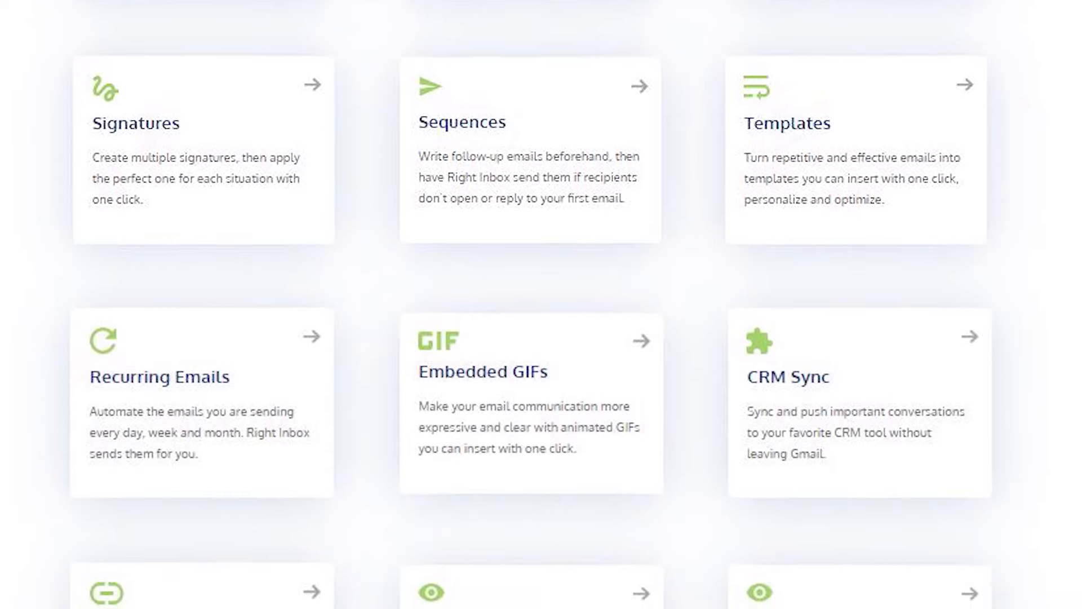
{"action": "scroll", "scroll_direction": "down", "scroll_amount": 3}
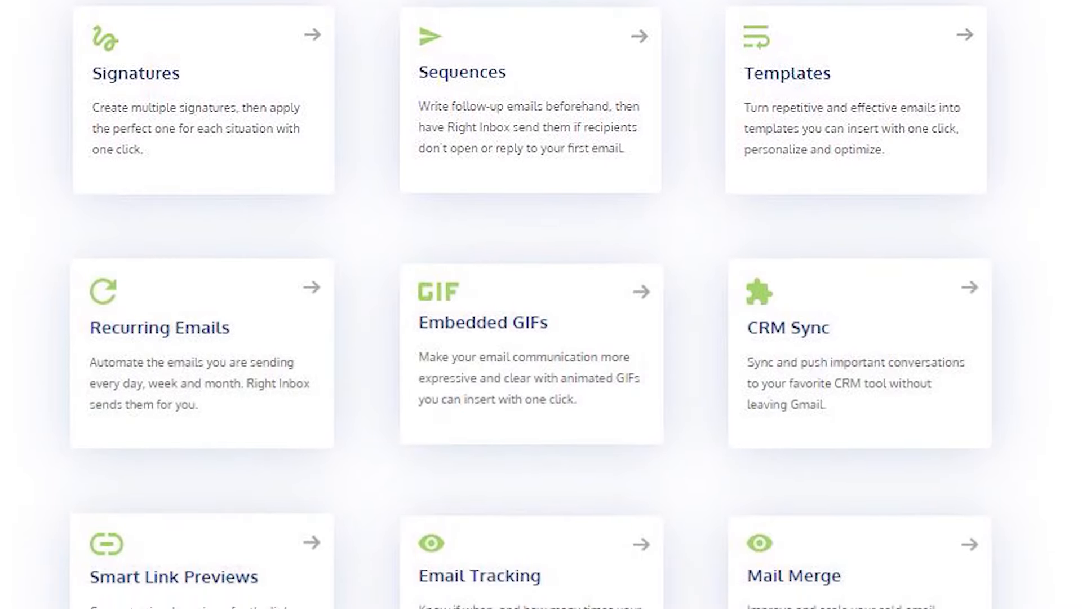
{"action": "scroll", "scroll_direction": "down", "scroll_amount": 3}
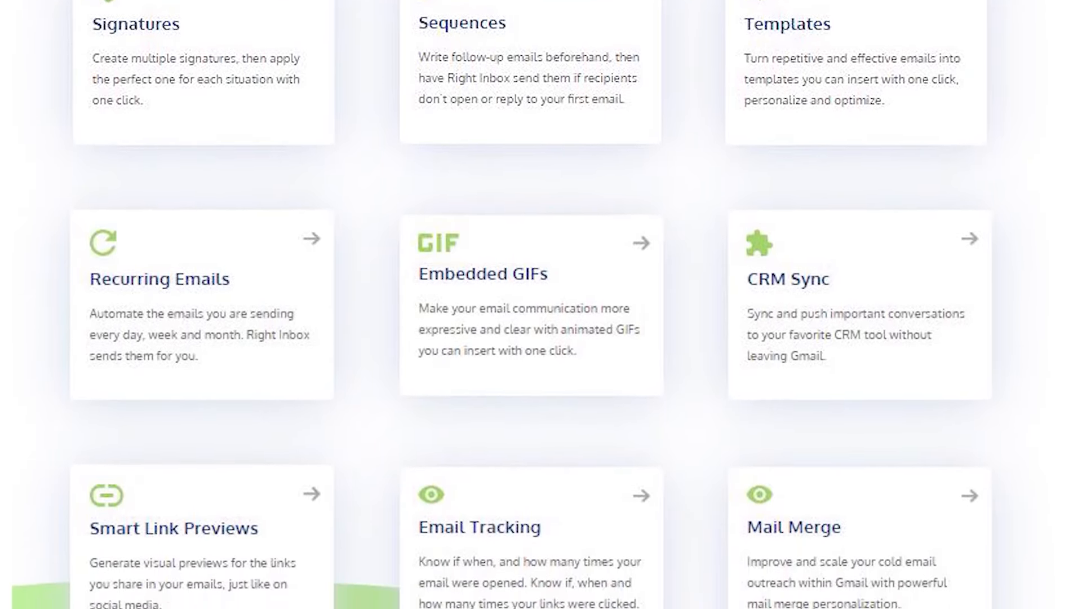
{"action": "scroll", "scroll_direction": "down", "scroll_amount": 3}
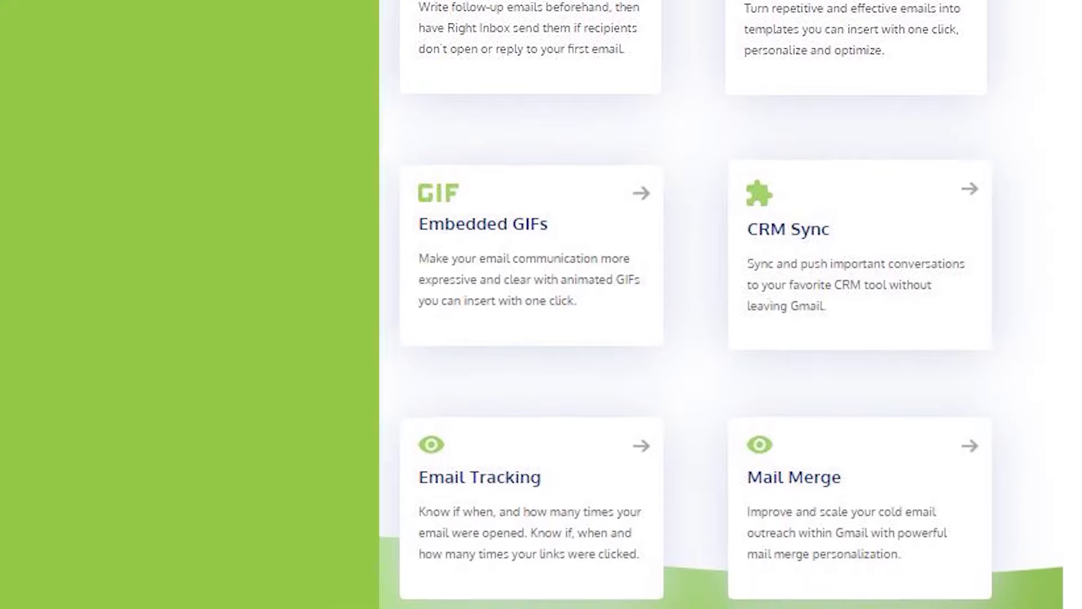